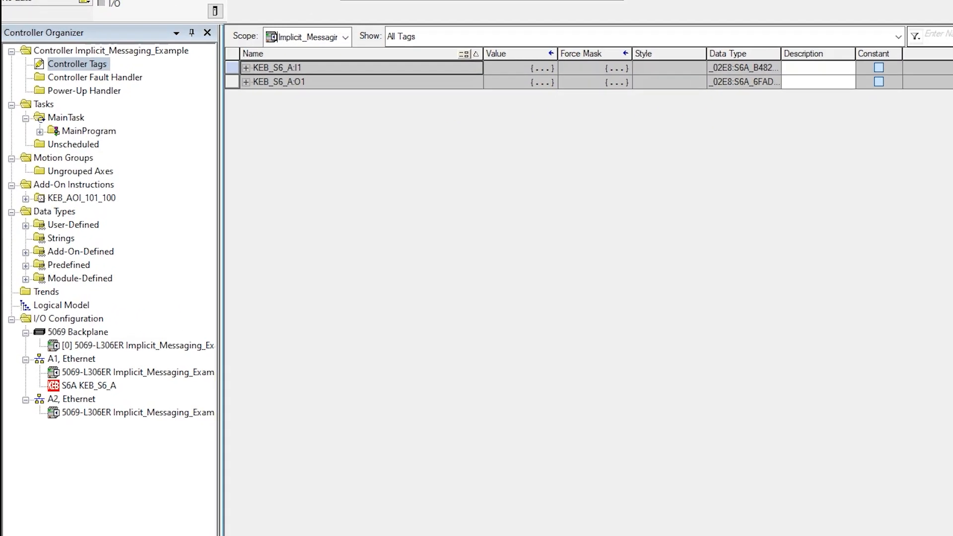
Import KEB_UDT_PD_OUT_100.L5X as a user-defined data type
{"action": "left_click", "coordinate": [73, 224]}
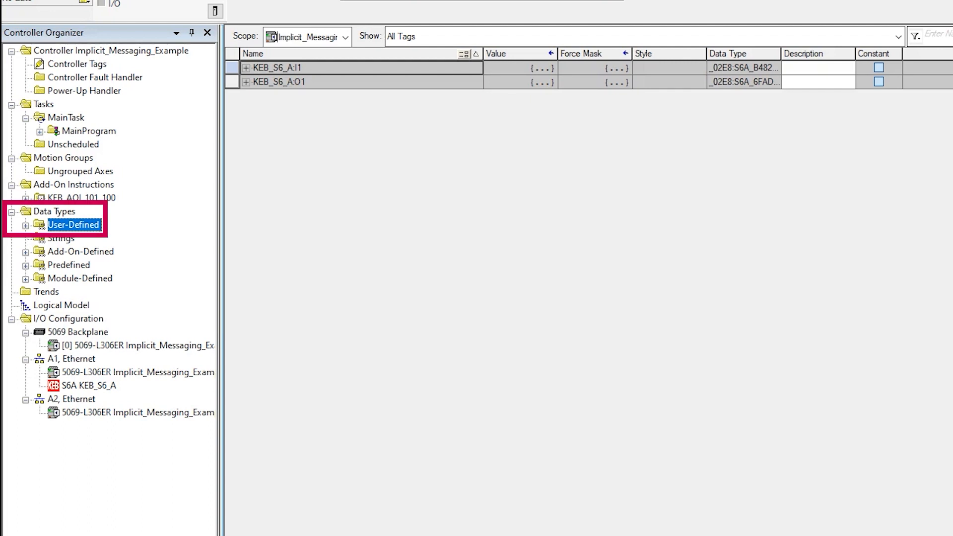
{"action": "right_click", "coordinate": [73, 225]}
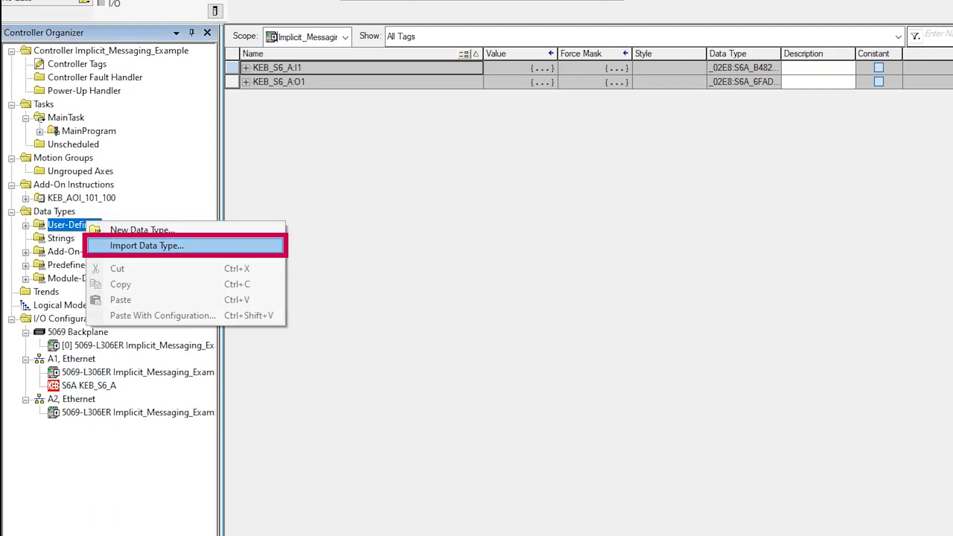
{"action": "left_click", "coordinate": [147, 246]}
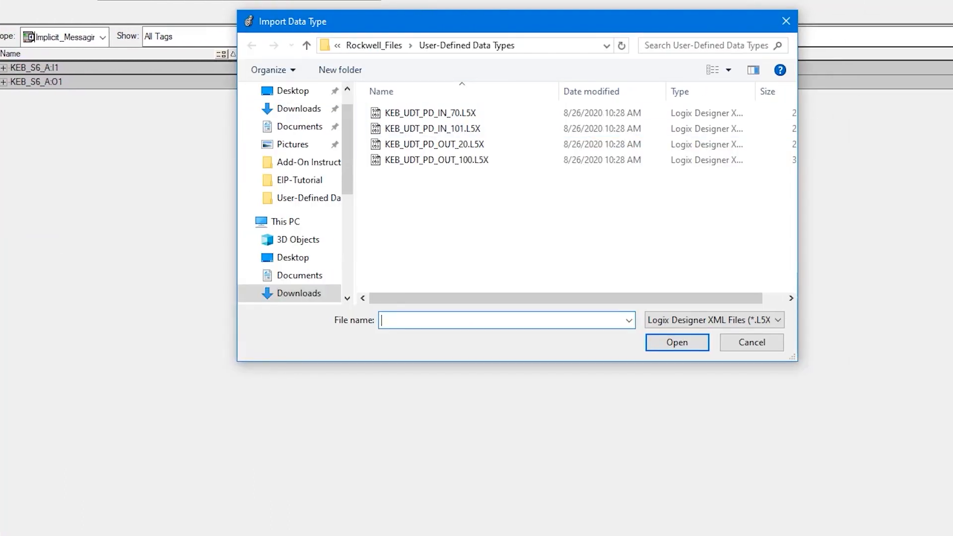
{"action": "left_click", "coordinate": [436, 160]}
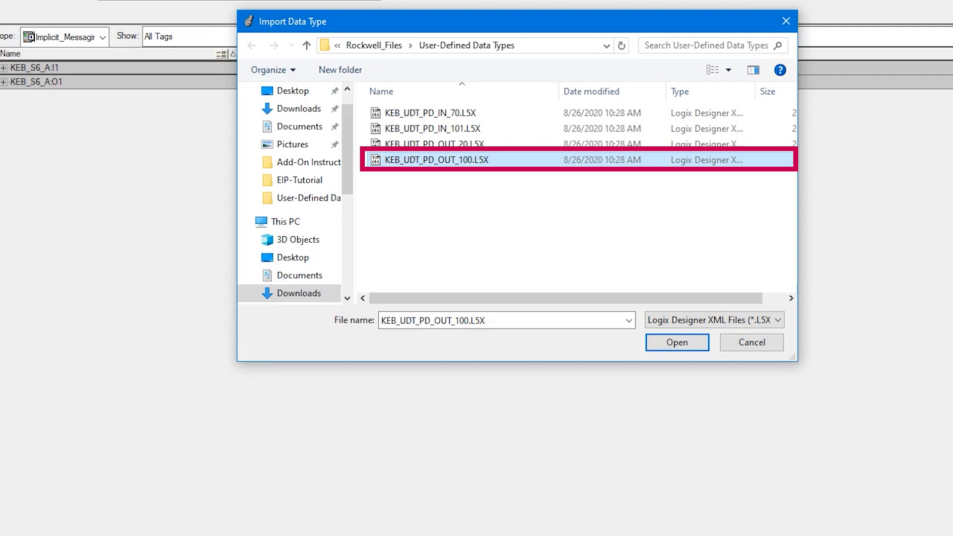
{"action": "left_click", "coordinate": [675, 342]}
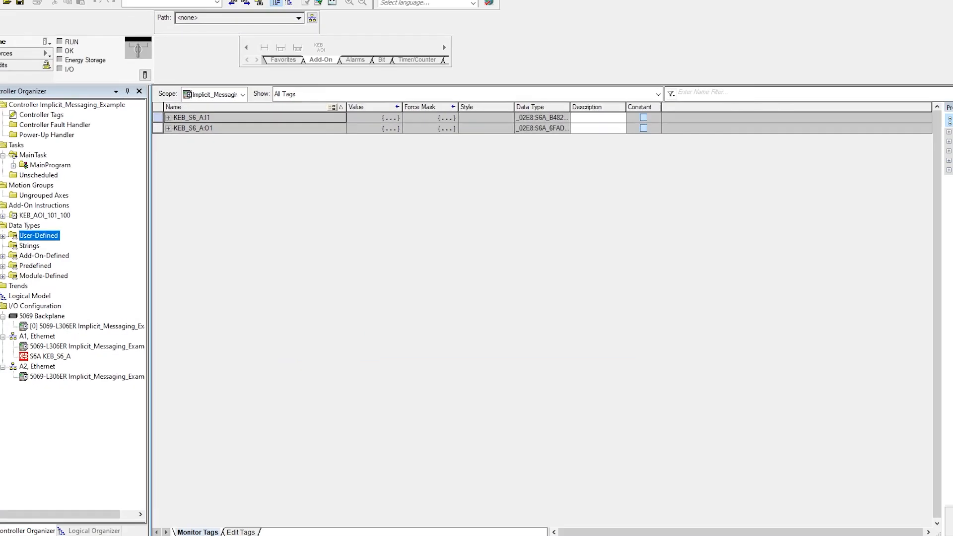
Choose KEB_UDT_PD_IN_101.L5X as a second user-defined data type import
{"action": "right_click", "coordinate": [39, 235]}
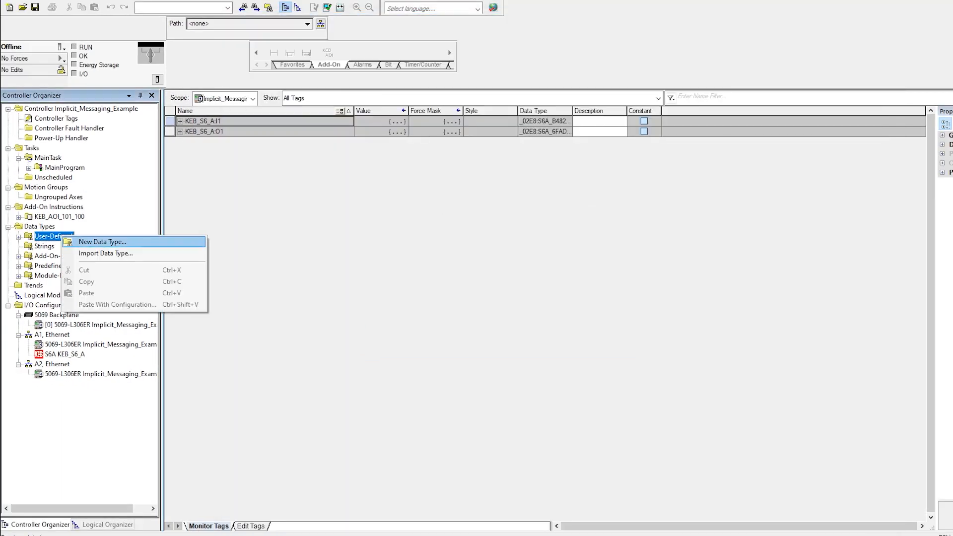
{"action": "left_click", "coordinate": [106, 254]}
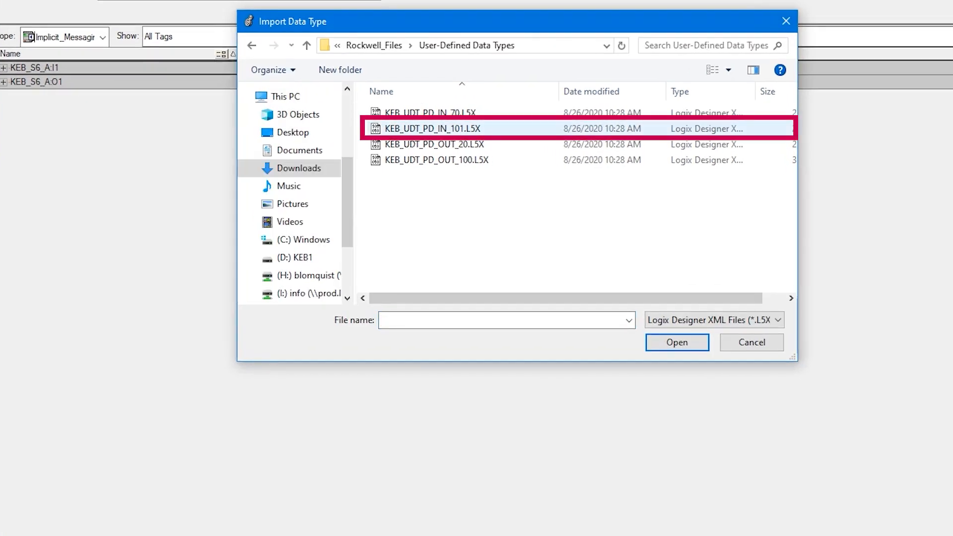
{"action": "left_click", "coordinate": [431, 128]}
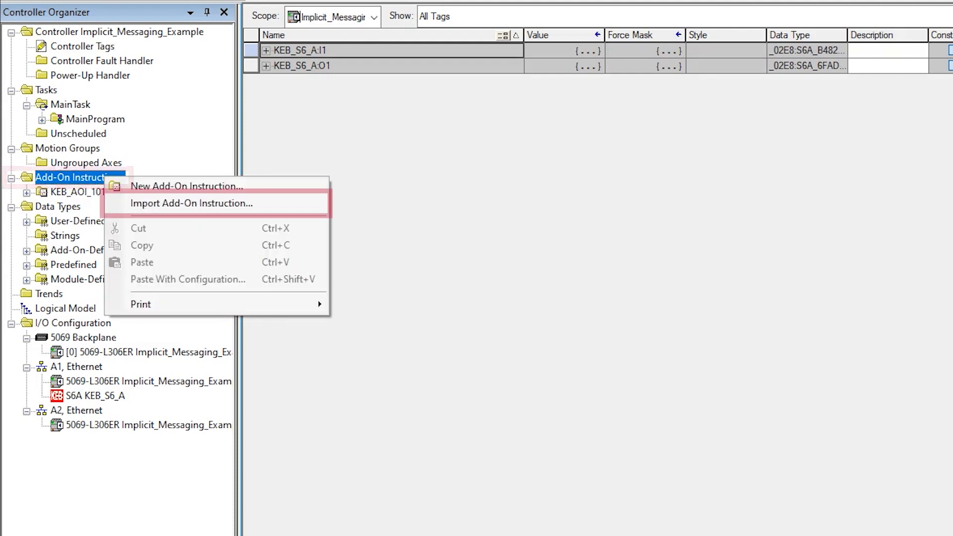
{"action": "mouse_move", "coordinate": [190, 203]}
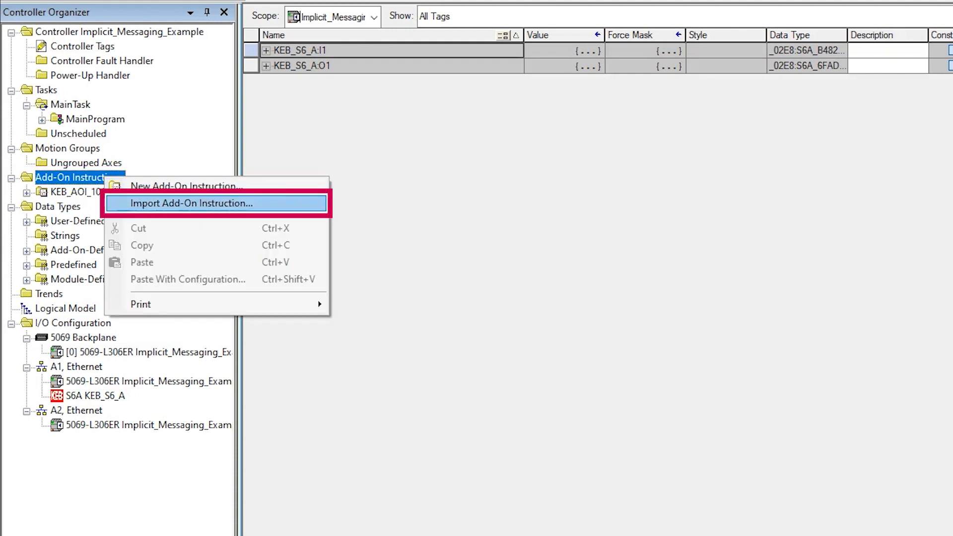
Import KEB_AOI_101_100.L5X as an Add-On Instruction, accepting the import configuration
{"action": "left_click", "coordinate": [190, 202]}
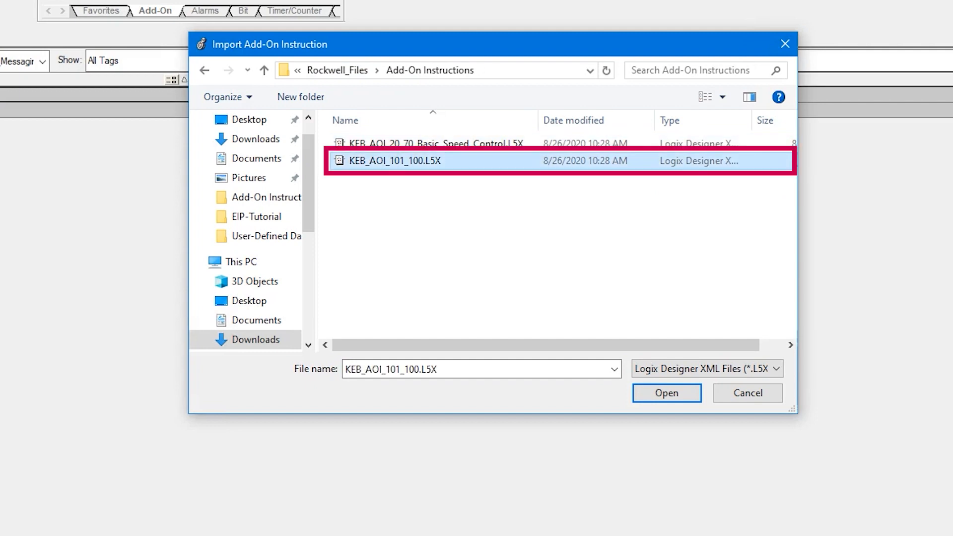
{"action": "left_click", "coordinate": [665, 392]}
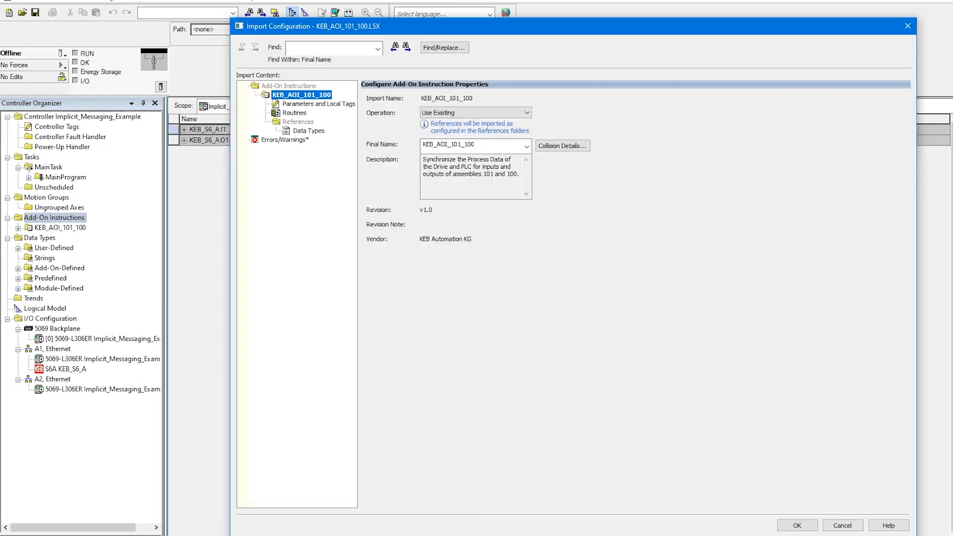
{"action": "left_click", "coordinate": [796, 525]}
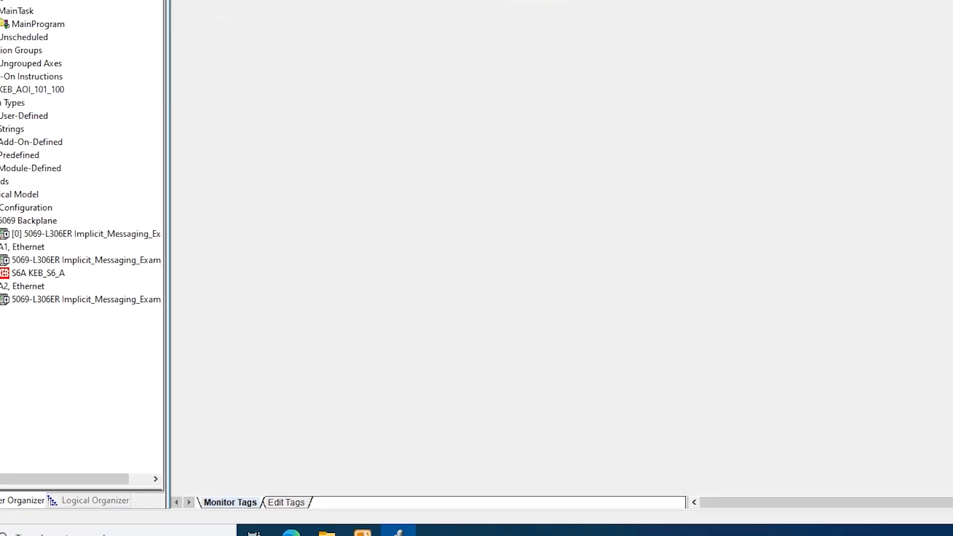
Add controller tags PDO_IN, PDO_OUT and S_COMM in Edit Tags, defaulting to DINT
{"action": "left_click", "coordinate": [285, 501]}
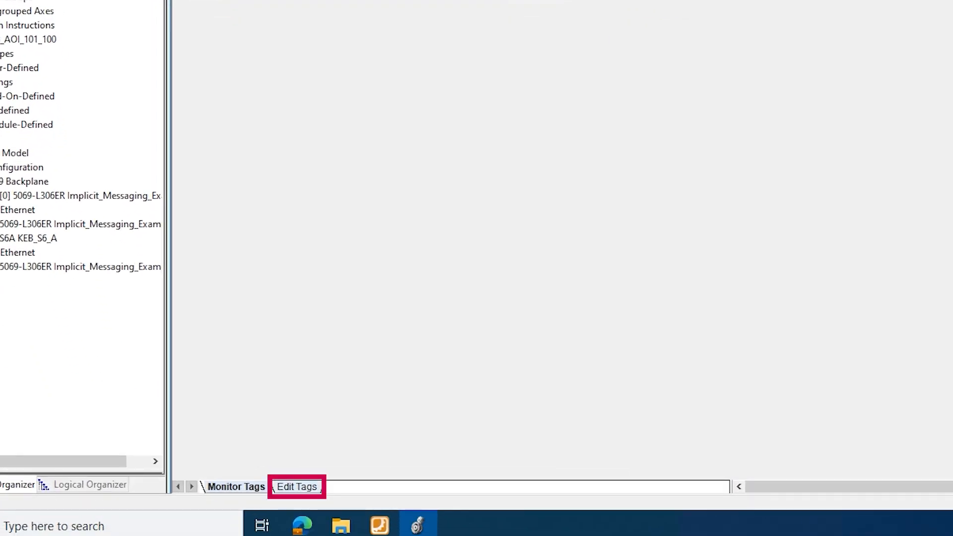
{"action": "left_click", "coordinate": [297, 486]}
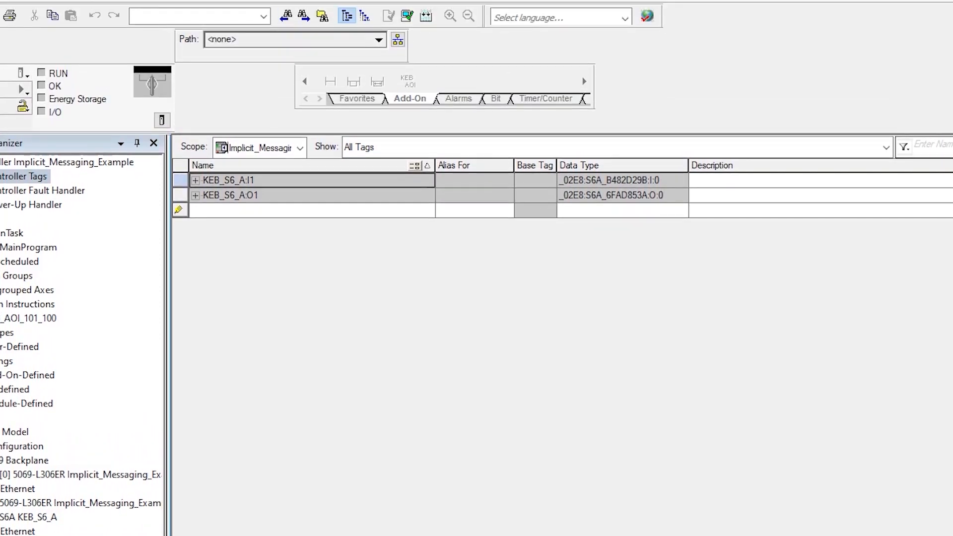
{"action": "type", "text": "PDO_IN"}
{"action": "type", "text": "S"}
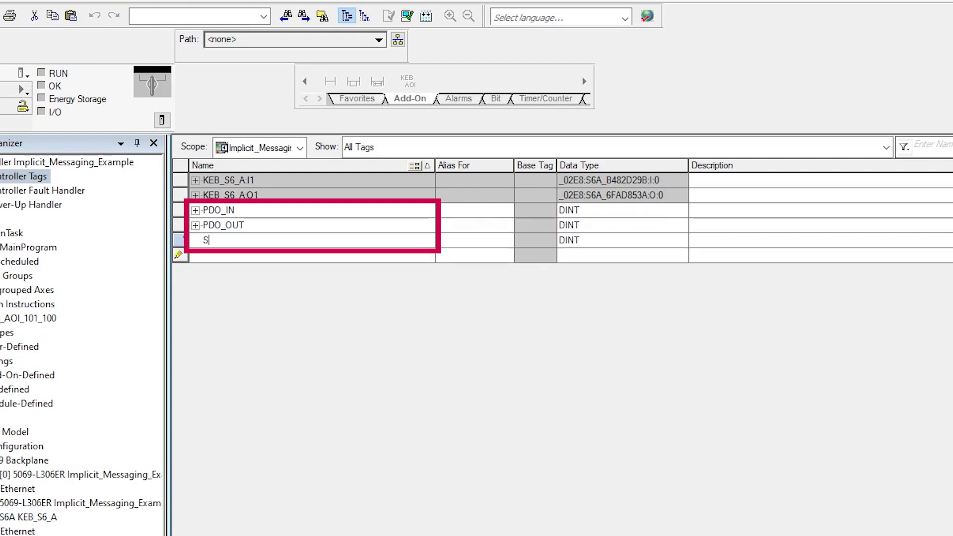
{"action": "type", "text": "_COMM"}
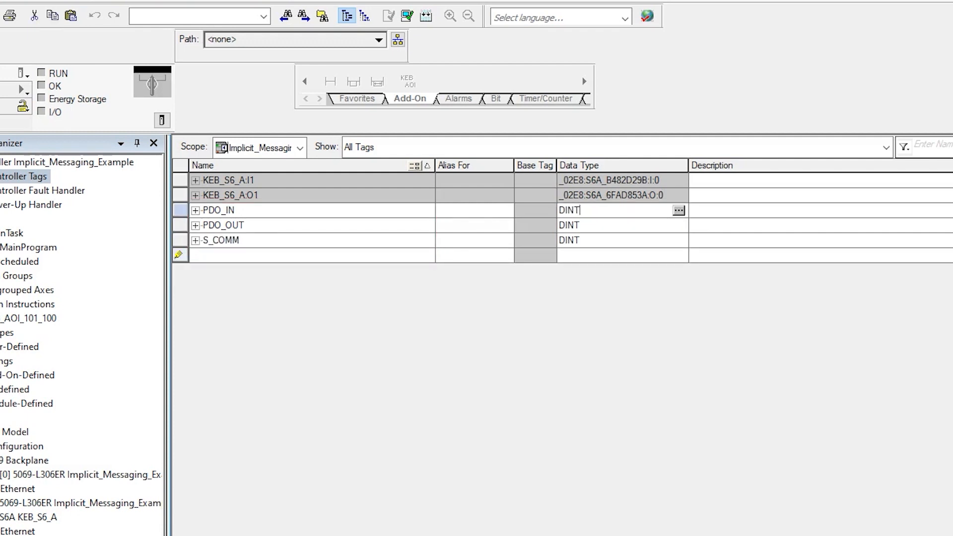
Change PDO_IN's data type to KEB_UDT_PD_IN_101, accepting the truncation warning
{"action": "left_click", "coordinate": [678, 210]}
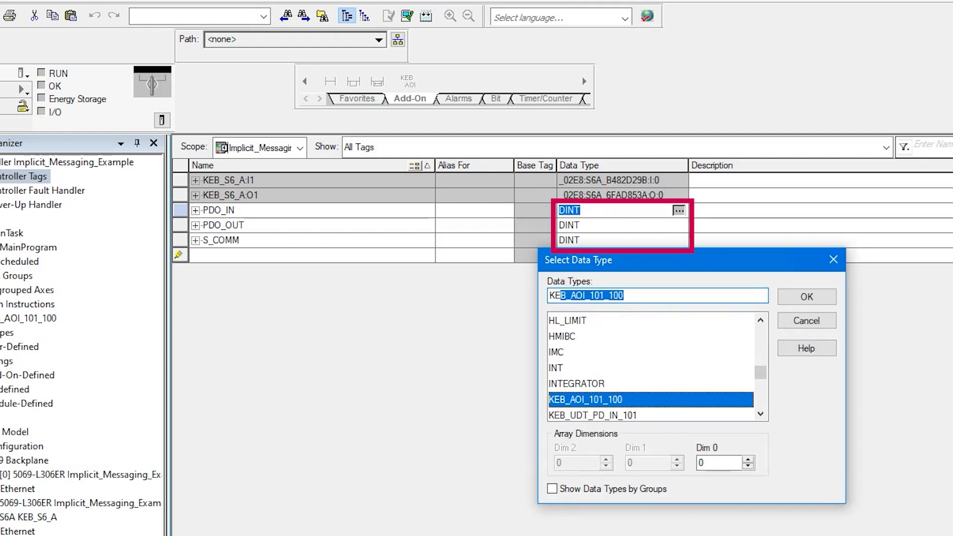
{"action": "left_click", "coordinate": [594, 415]}
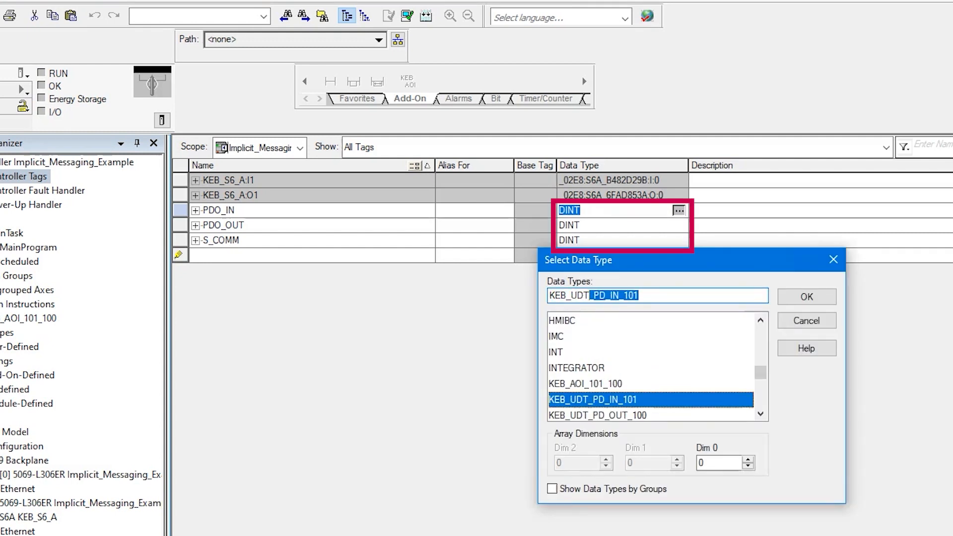
{"action": "left_click", "coordinate": [806, 296]}
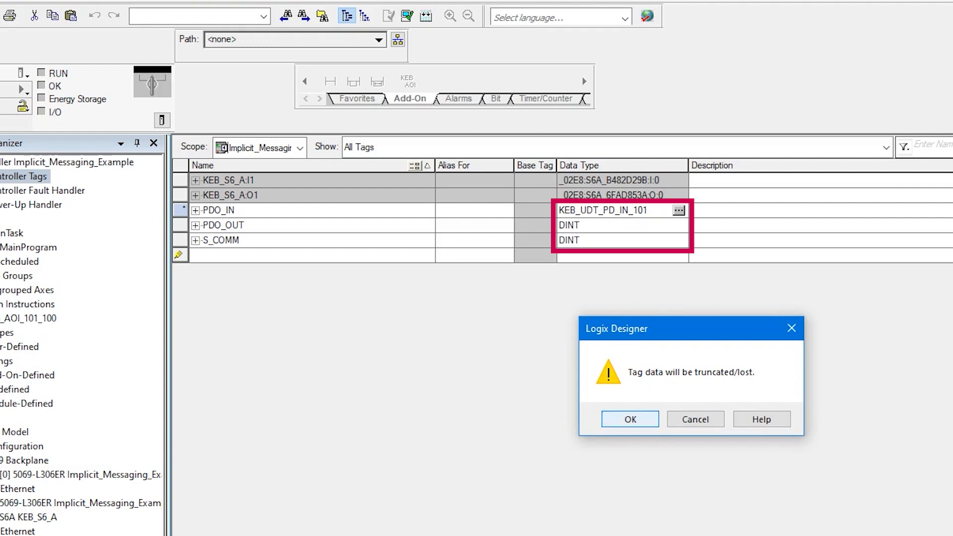
{"action": "left_click", "coordinate": [629, 418]}
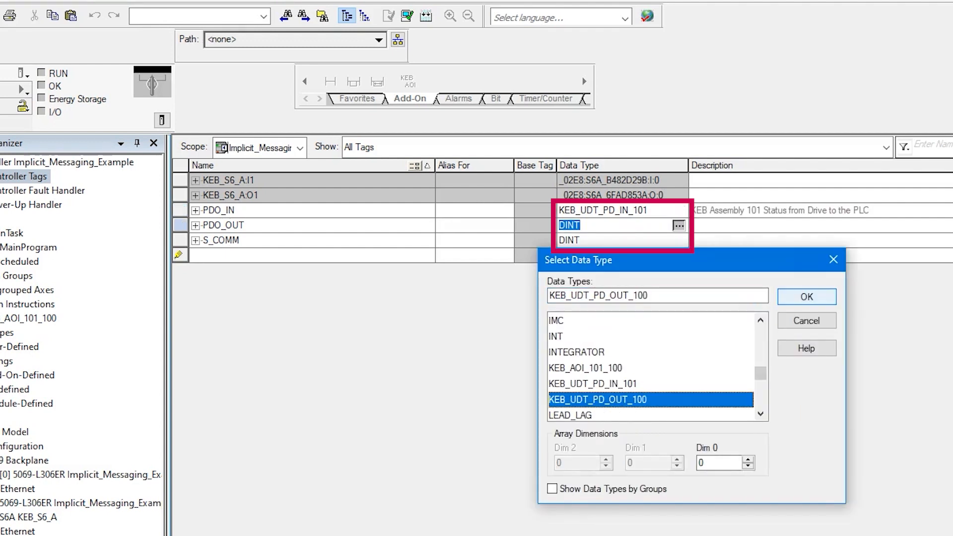
Set PDO_OUT to KEB_UDT_PD_OUT_100 and S_COMM to KEB_AOI_101_100
{"action": "left_click", "coordinate": [806, 297]}
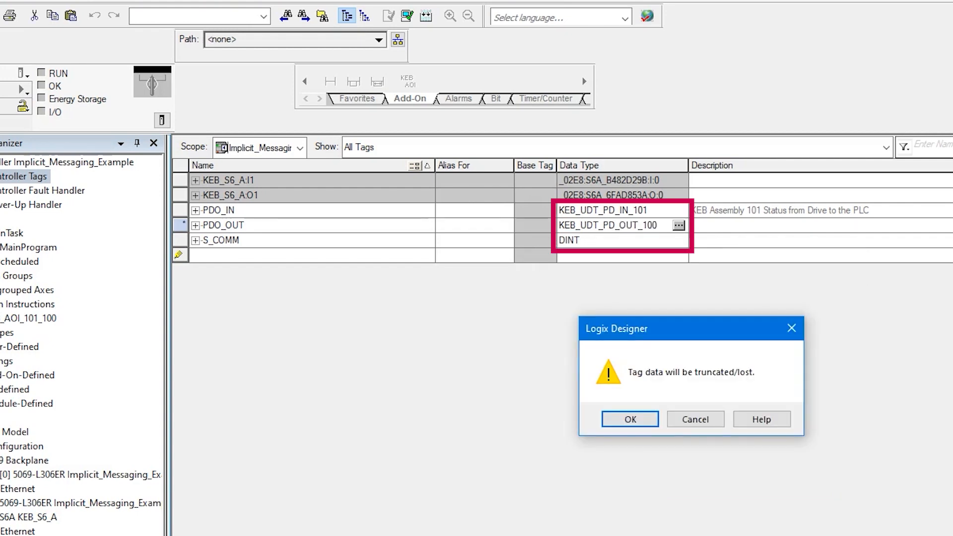
{"action": "left_click", "coordinate": [629, 419]}
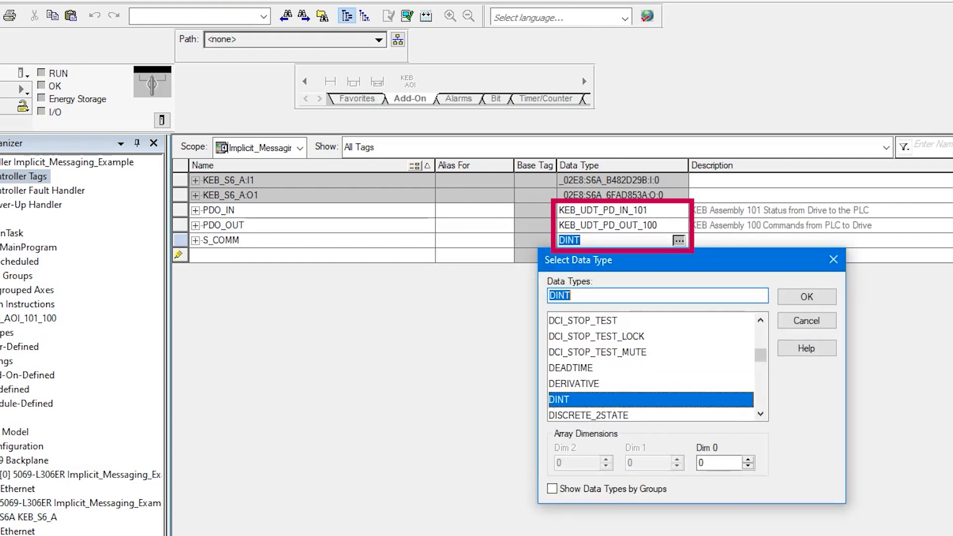
{"action": "type", "text": "KEB_AOI_101_100"}
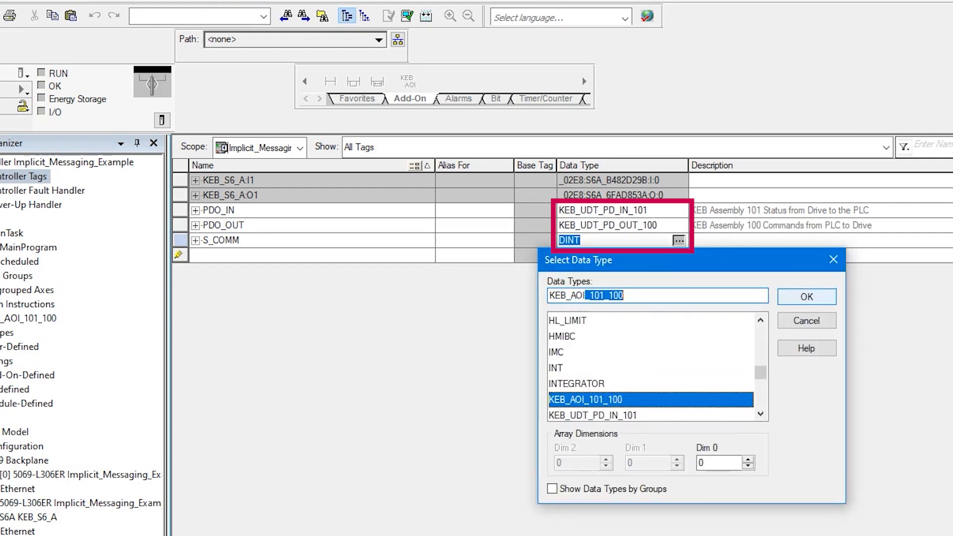
{"action": "left_click", "coordinate": [806, 297]}
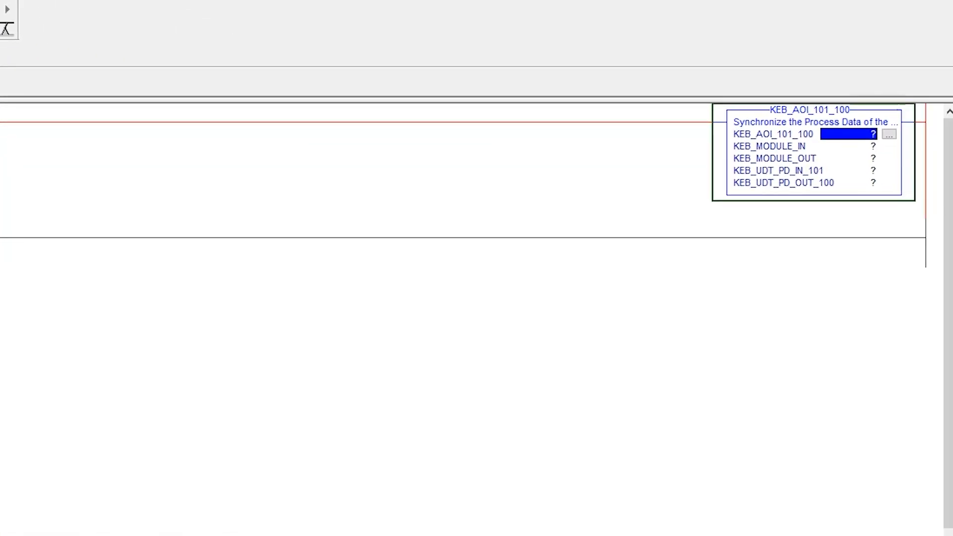
Fill the KEB_AOI_101_100 block operands with S_COMM, drive I1/O1 data, PDO_IN and PDO_OUT
{"action": "left_click", "coordinate": [888, 134]}
{"action": "type", "text": "S_COMM"}
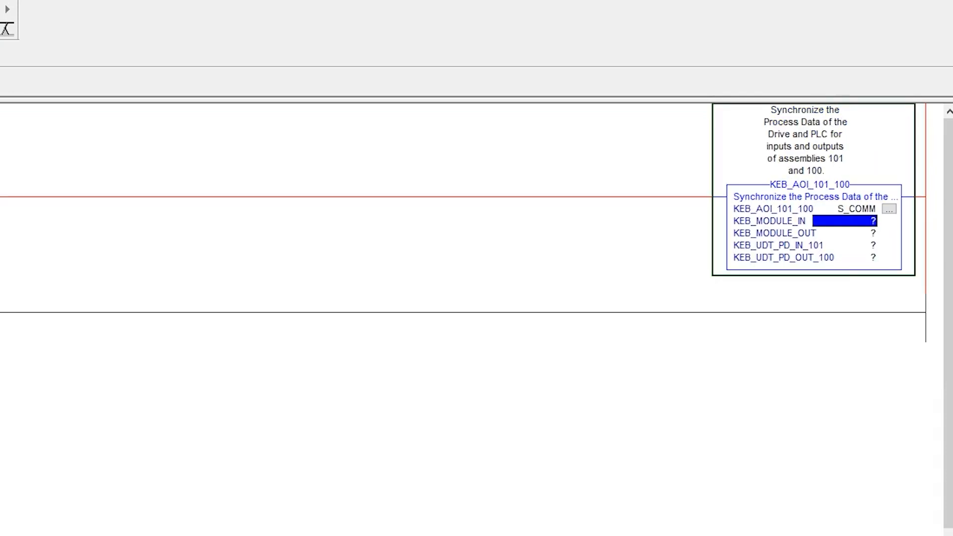
{"action": "left_click", "coordinate": [871, 220]}
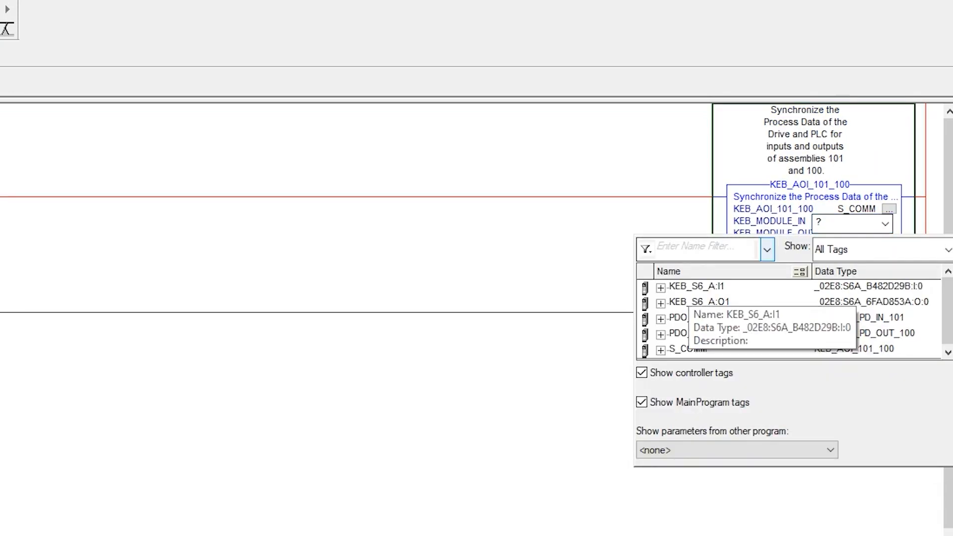
{"action": "double_click", "coordinate": [698, 286]}
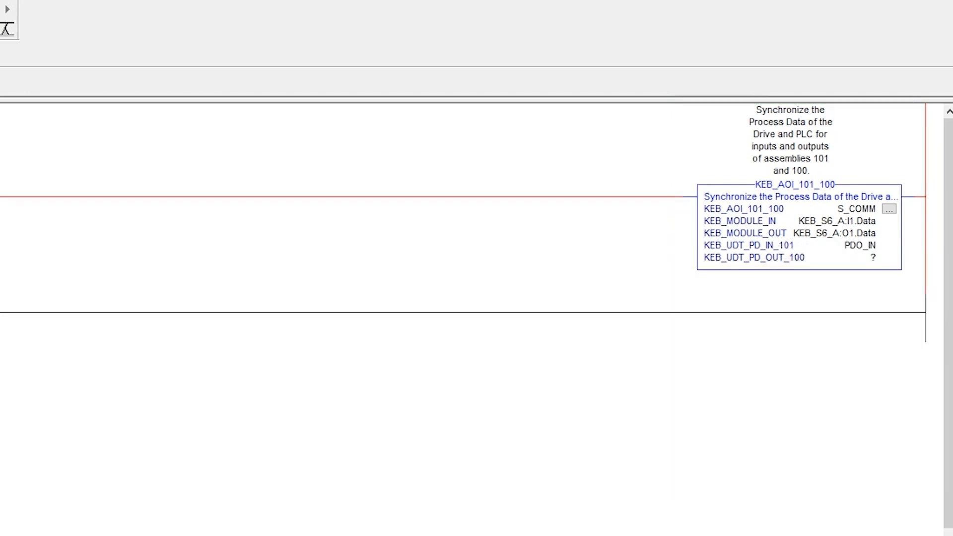
{"action": "left_click", "coordinate": [872, 257]}
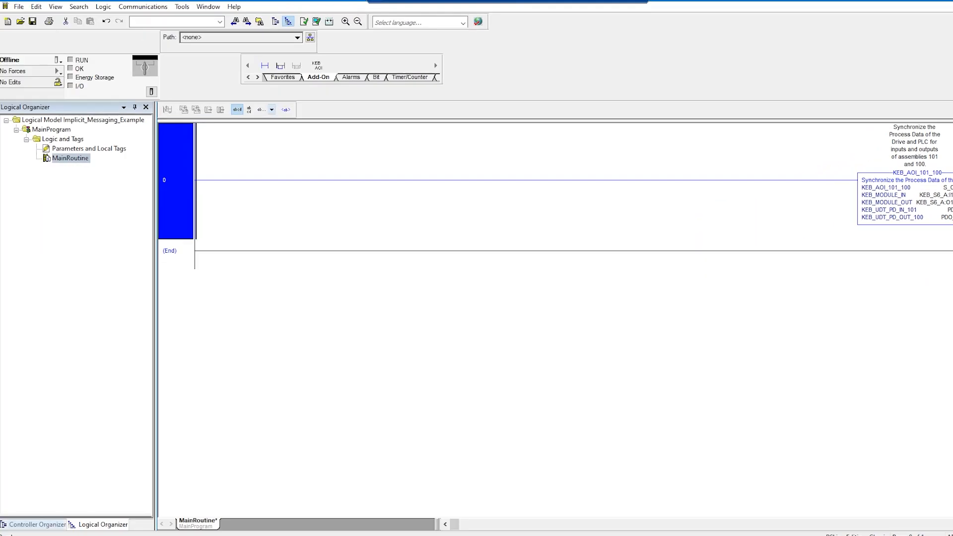
{"action": "left_click", "coordinate": [38, 524]}
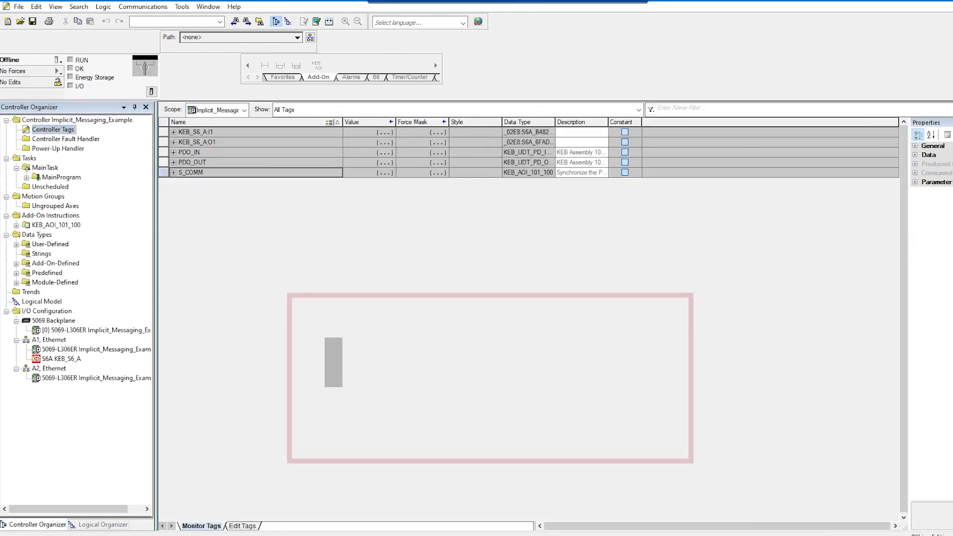